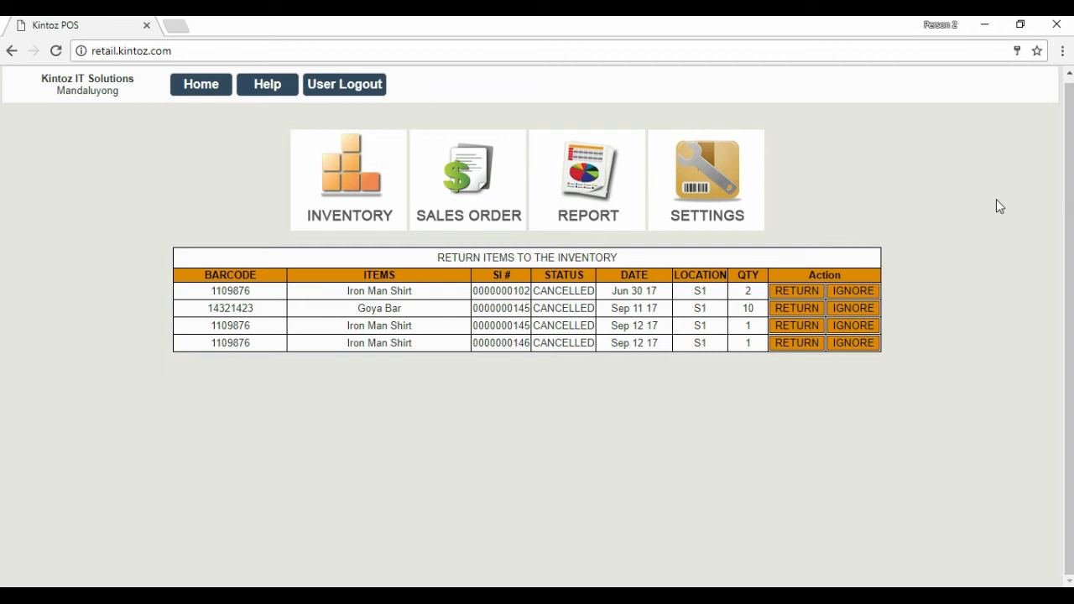
pyautogui.moveTo(373, 206)
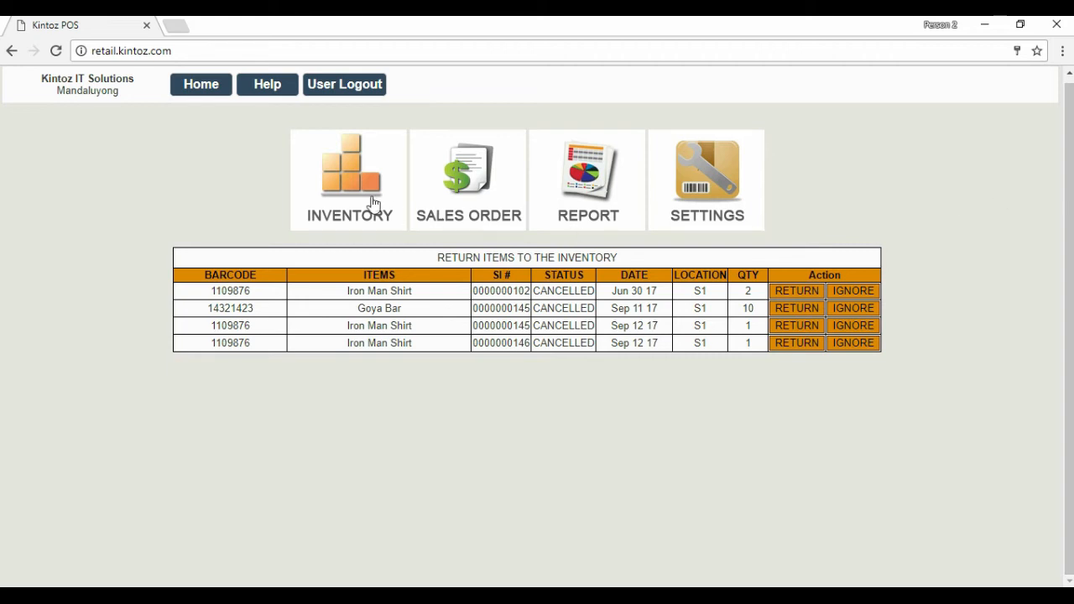
# Go to the Inventory dashboard with the top 10 products by quantity sold report
pyautogui.click(349, 178)
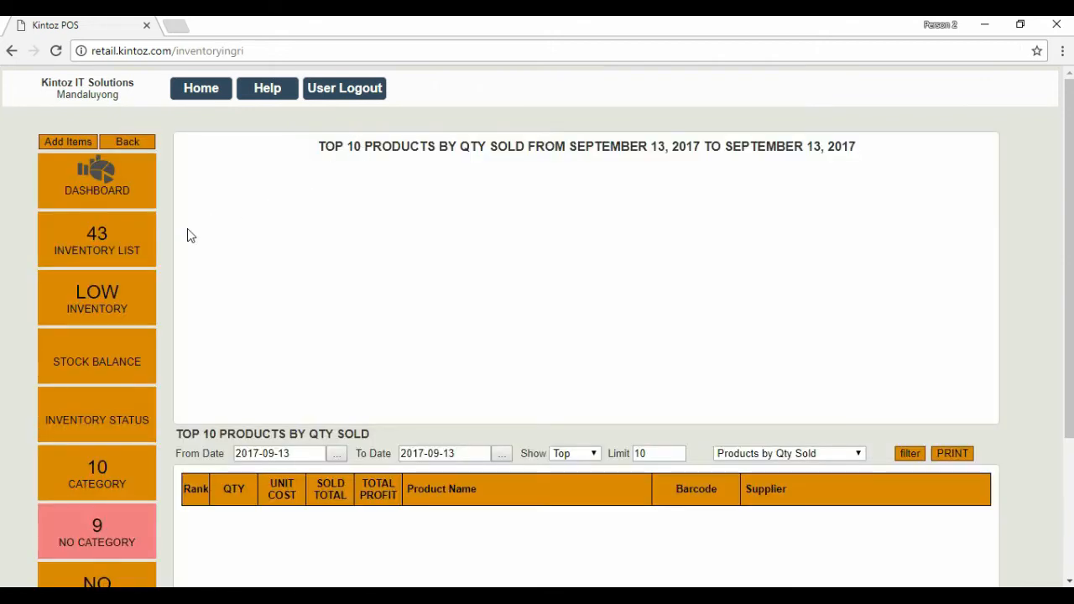
# View the category table of ten existing categories, then return to Home
pyautogui.click(97, 474)
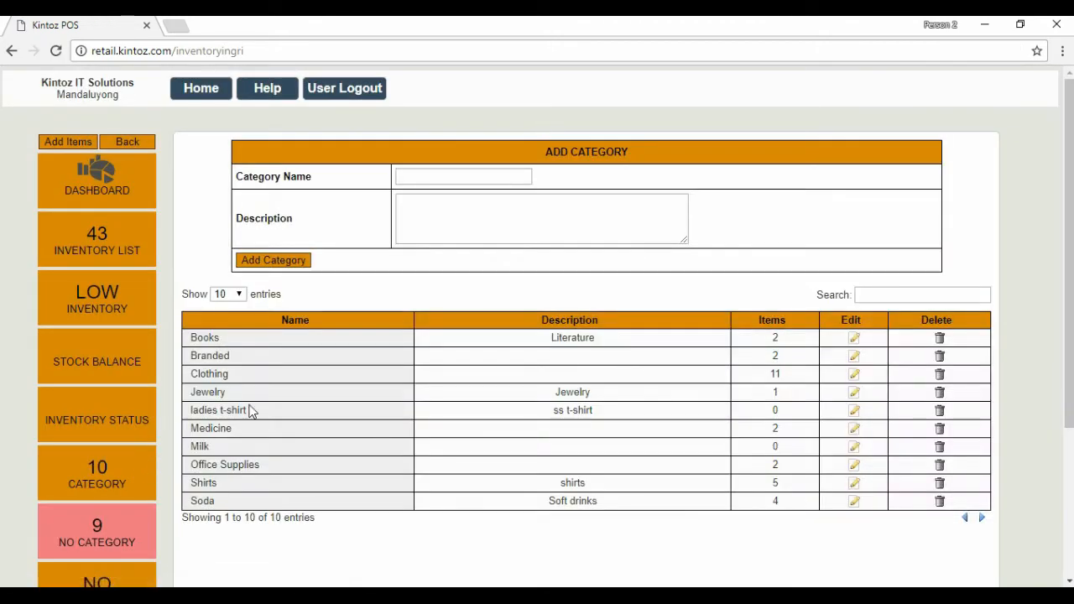
pyautogui.moveTo(197, 219)
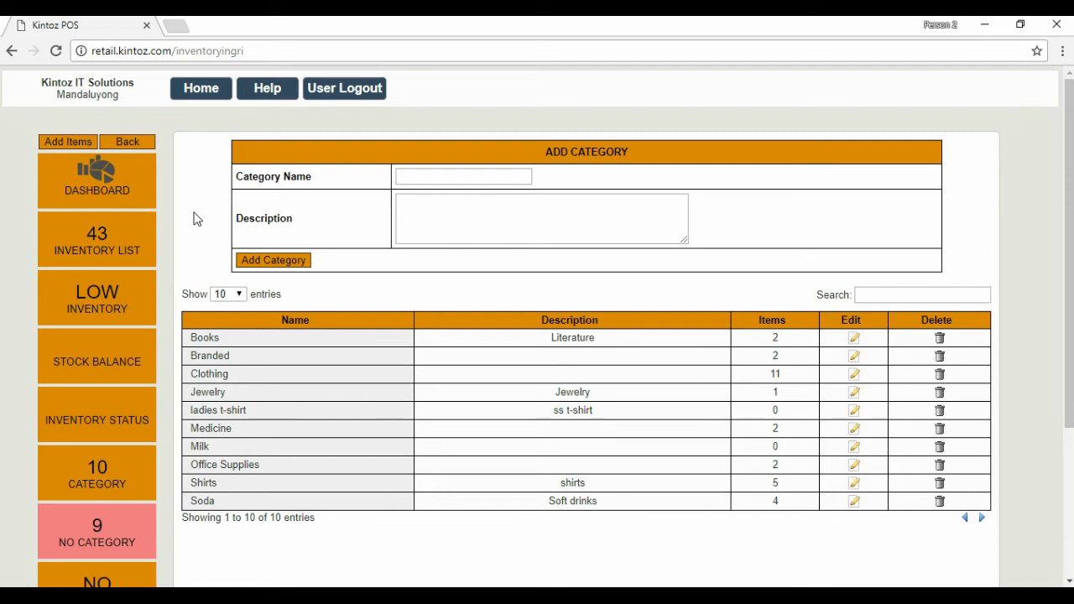
pyautogui.click(201, 88)
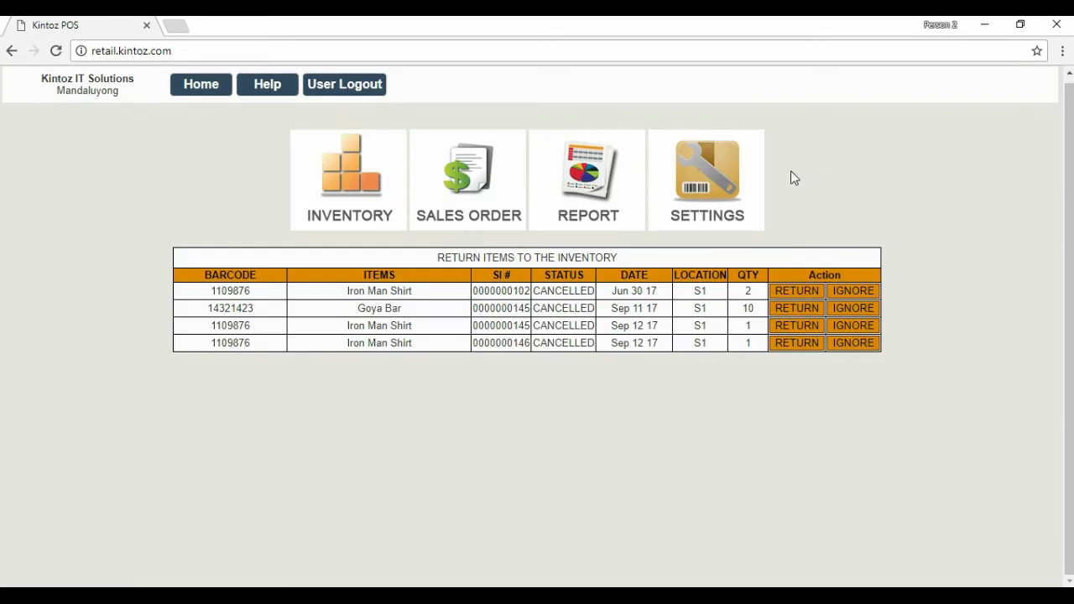
# Reach the Import Category Master List page via Settings
pyautogui.click(706, 176)
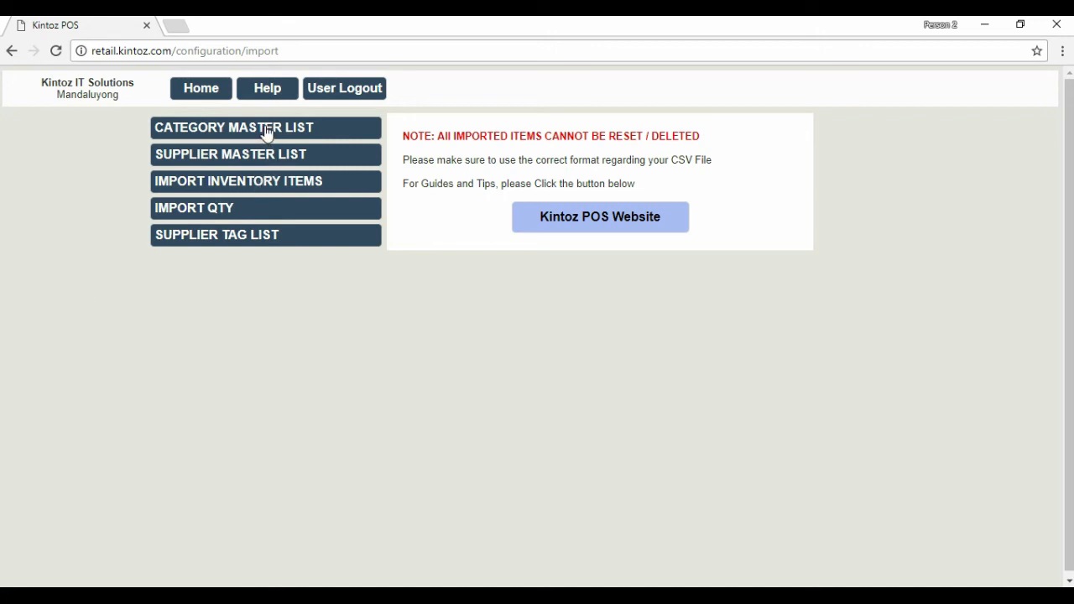
pyautogui.click(265, 128)
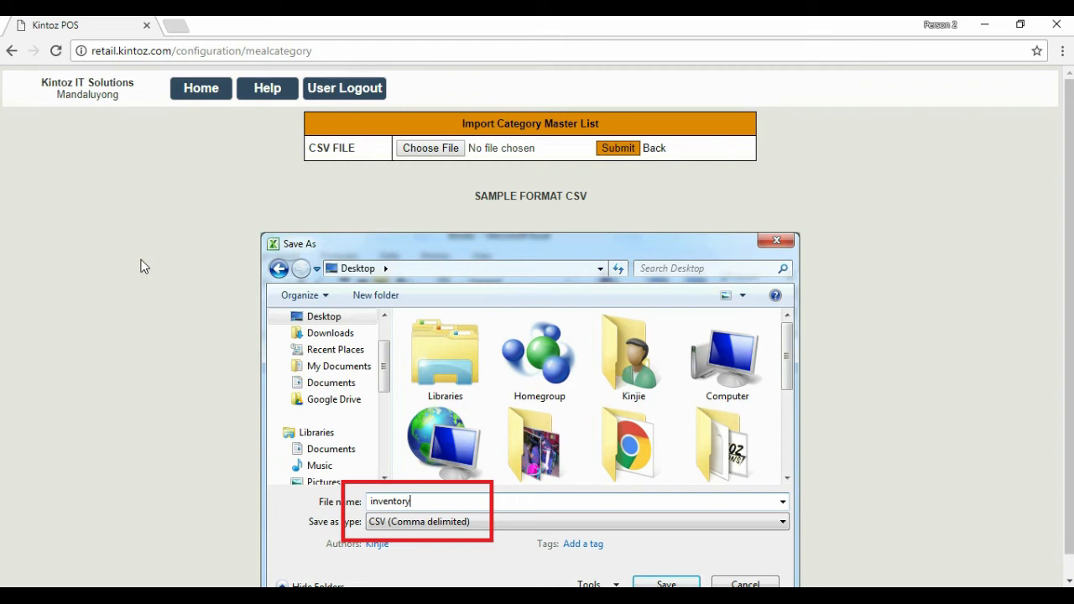
# Bring up the Open dialog in Documents to choose the category CSV file
pyautogui.click(666, 583)
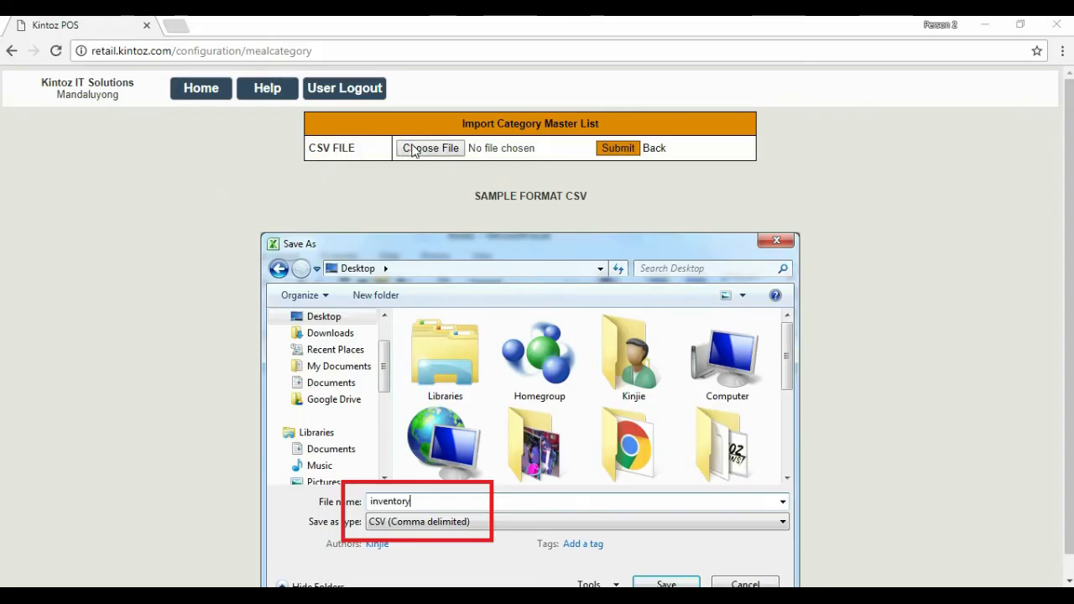
pyautogui.click(430, 147)
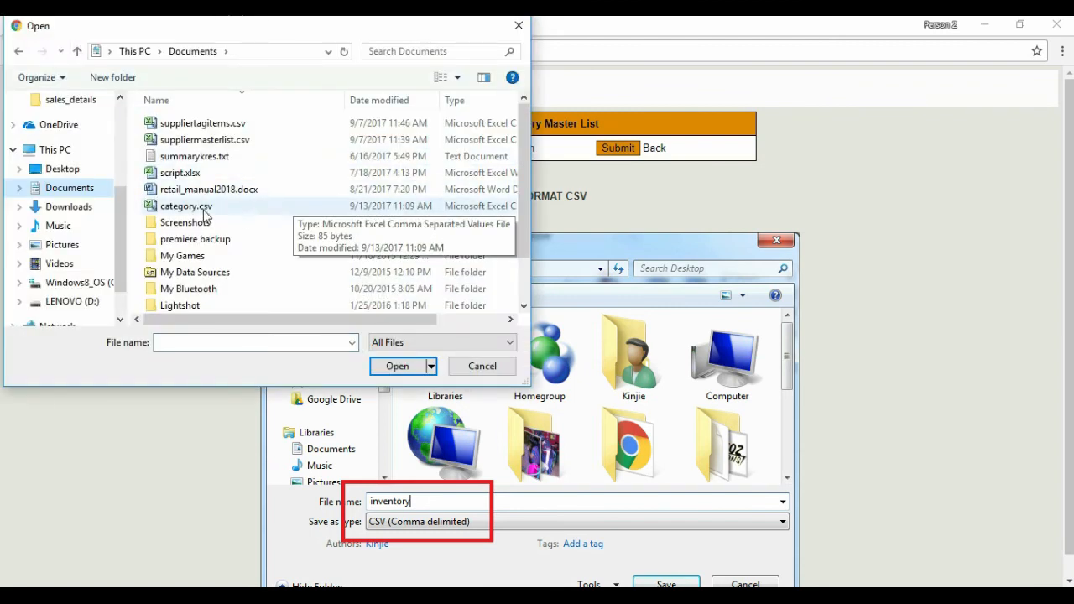